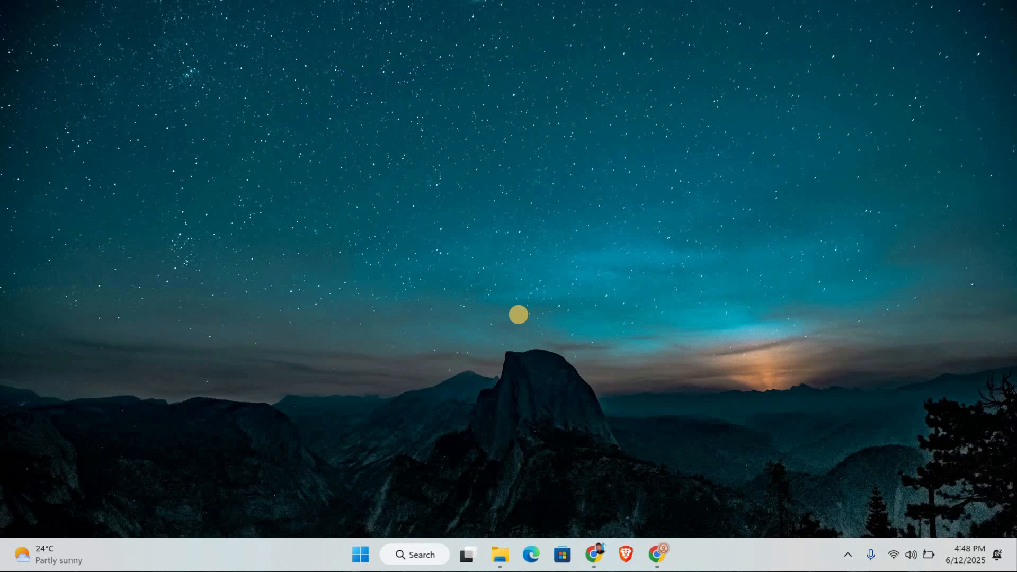
mouse_move(581, 322)
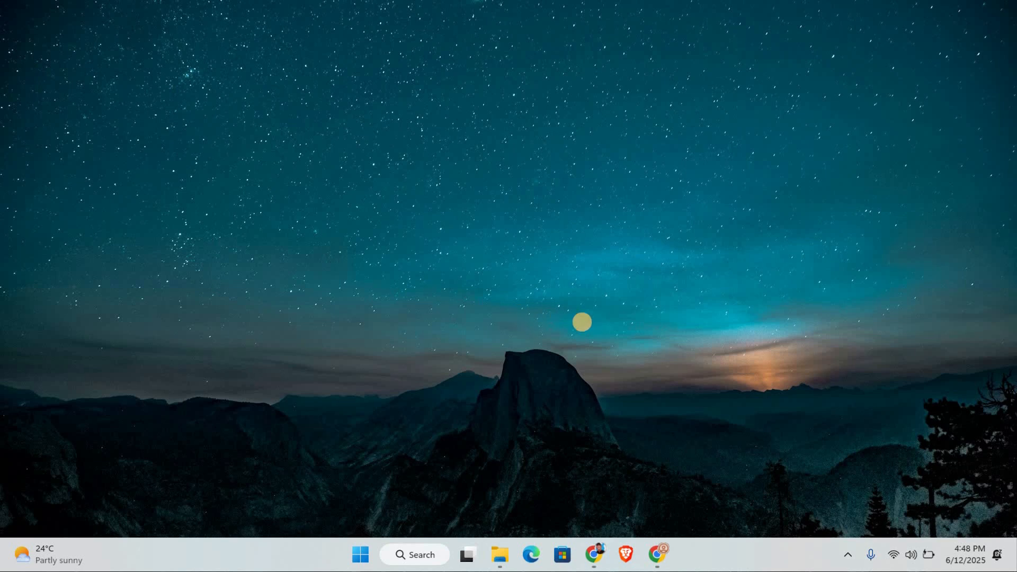
mouse_move(681, 484)
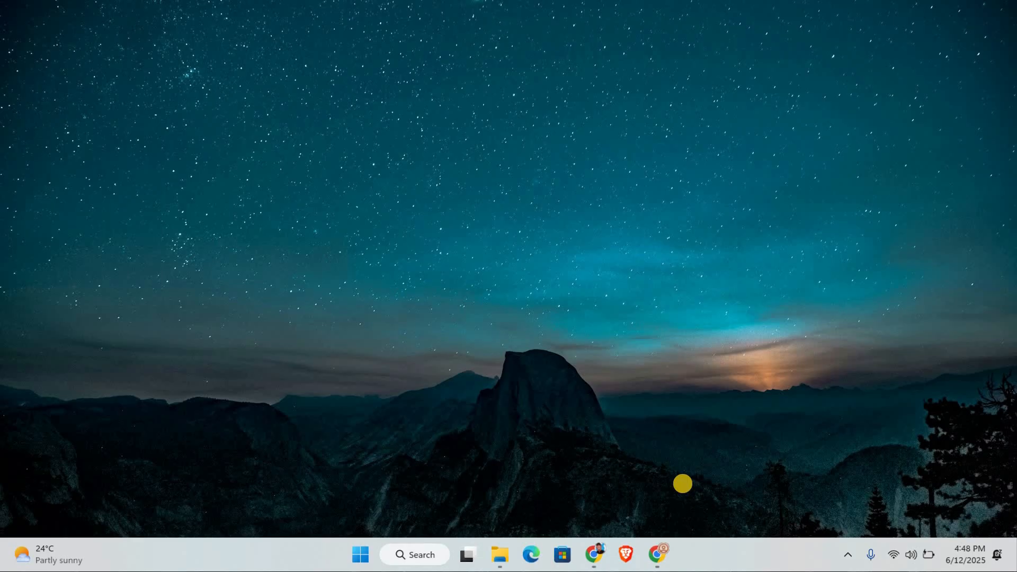
mouse_move(681, 511)
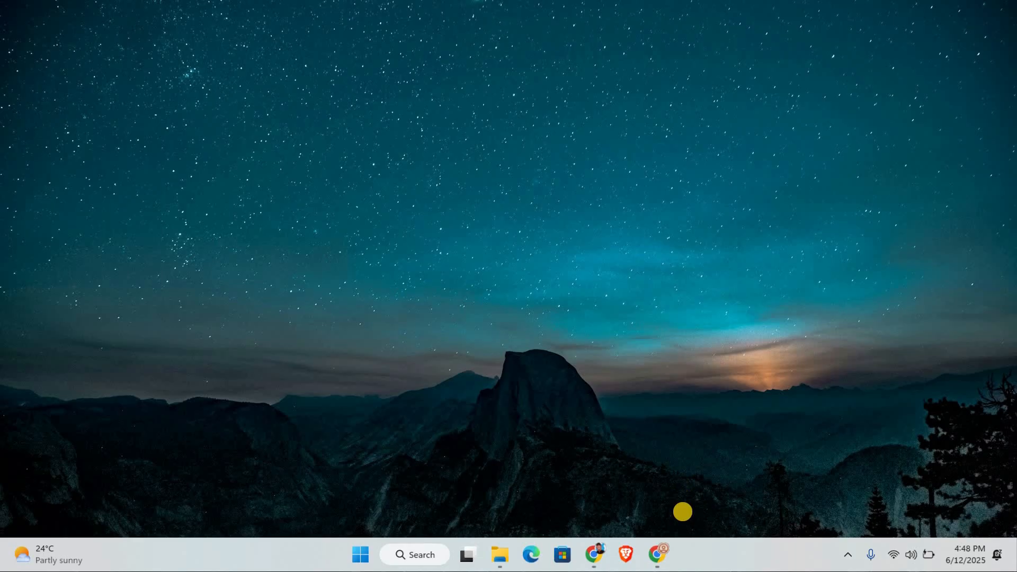
mouse_move(691, 537)
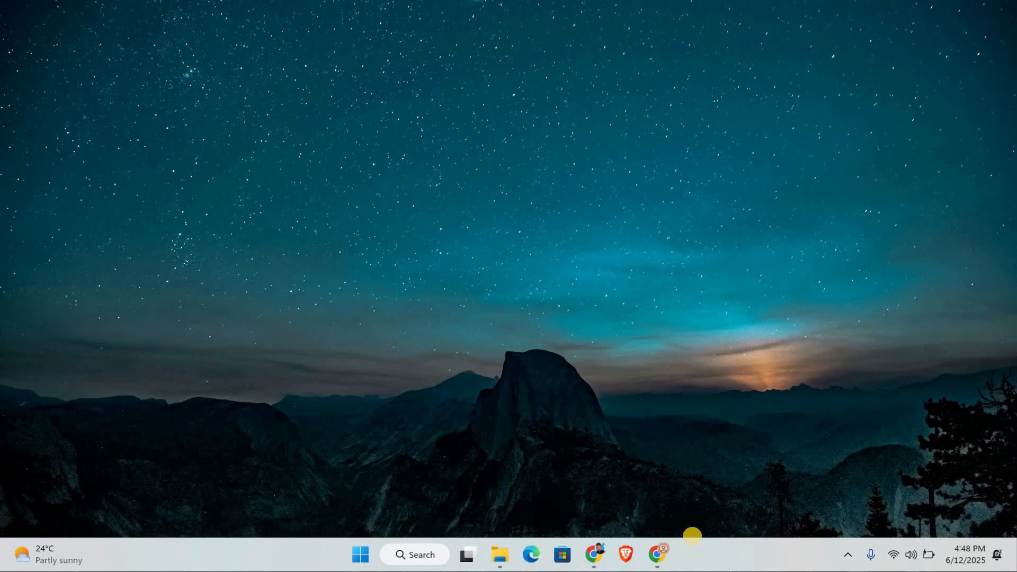
mouse_move(828, 515)
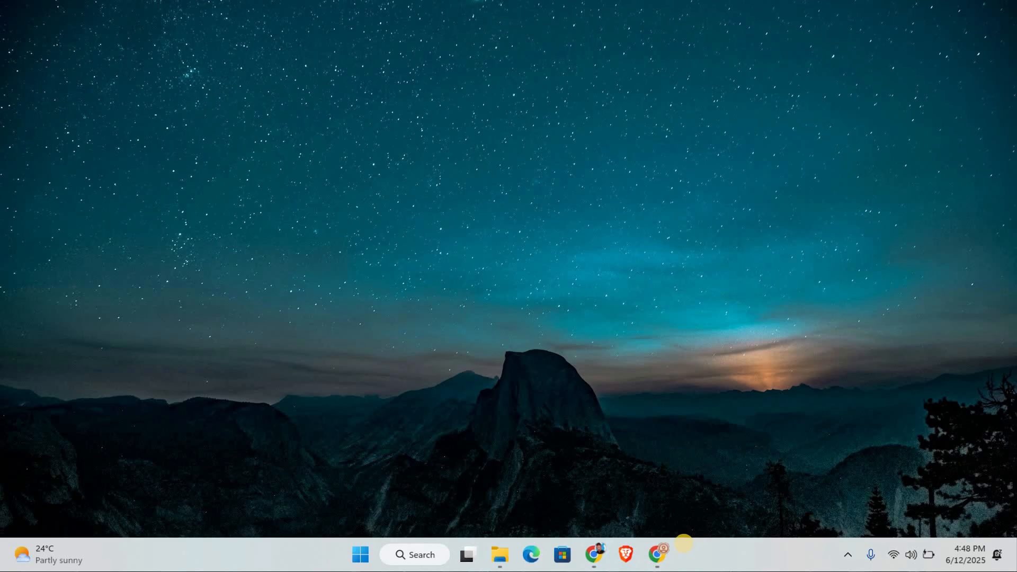
Select 'Allow third-party cookies' under Privacy and security, then return to the overview
left_click(657, 554)
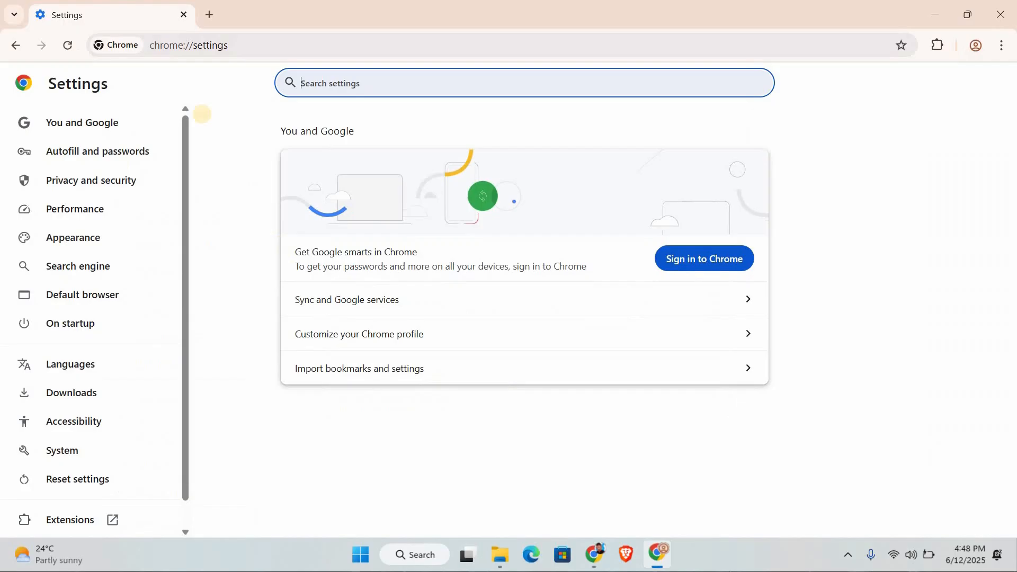
mouse_move(91, 180)
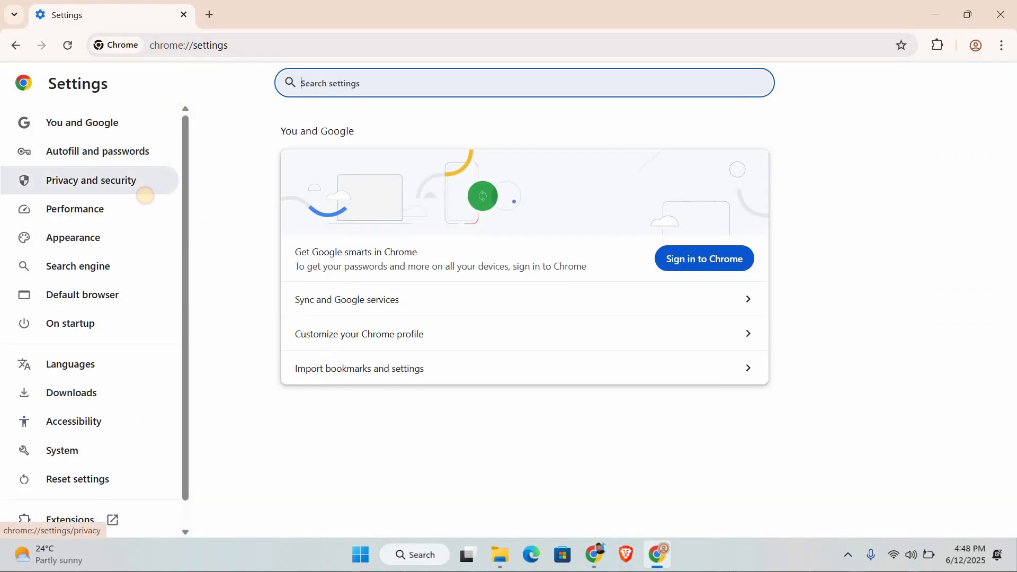
left_click(91, 180)
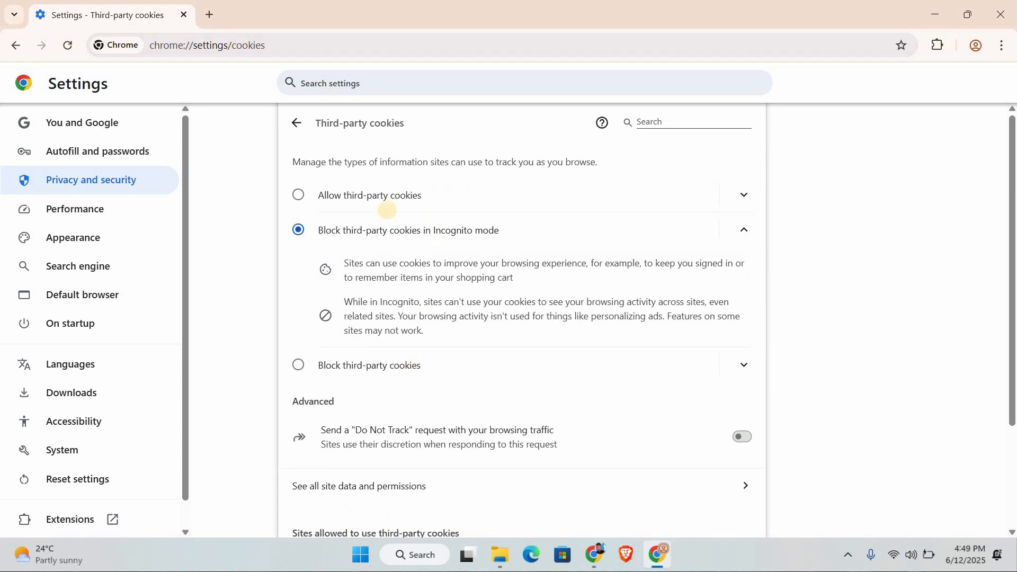
mouse_move(346, 195)
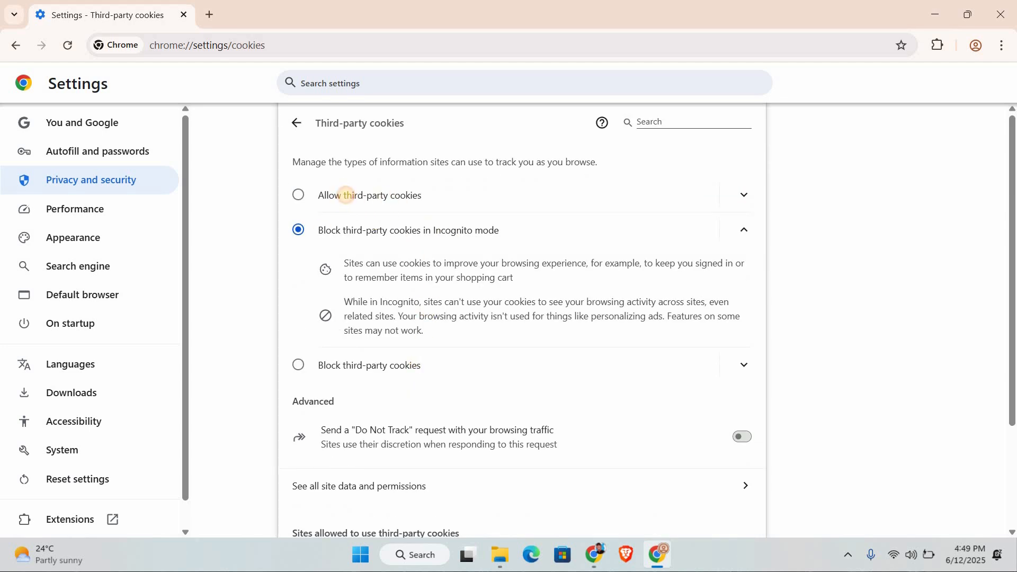
left_click(298, 195)
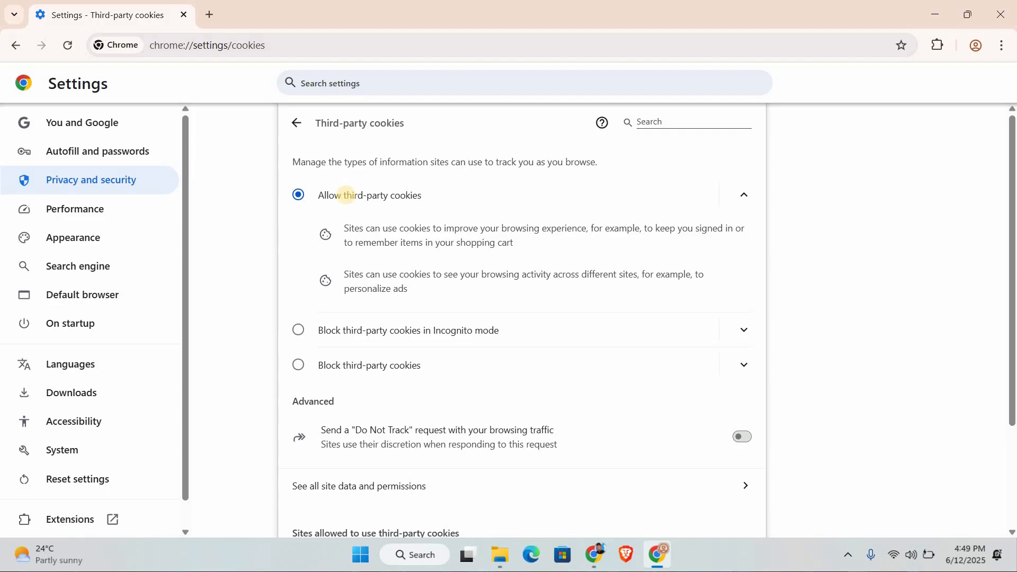
left_click(297, 123)
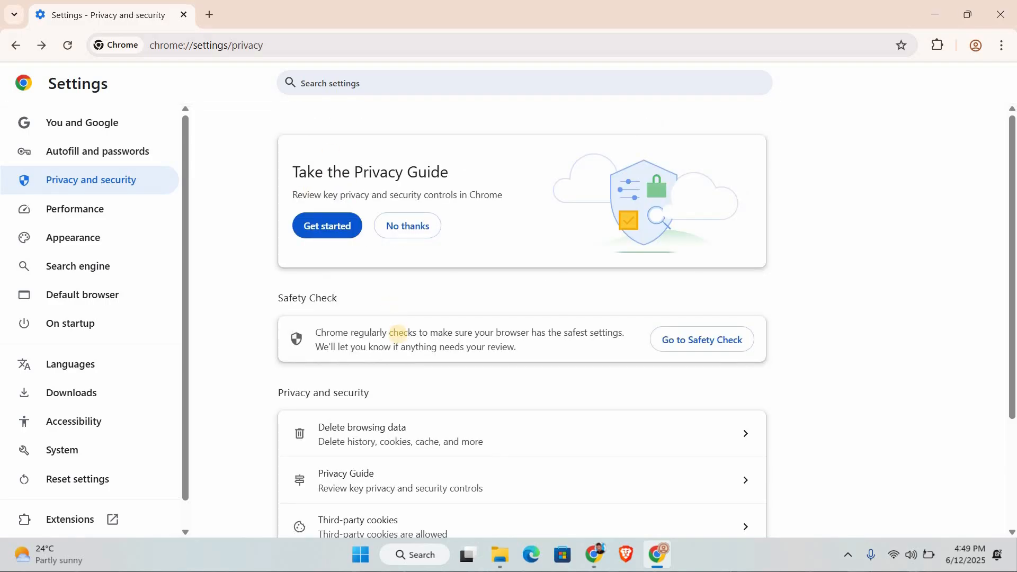
Reach the Security section of Privacy and security settings
scroll("down", 3)
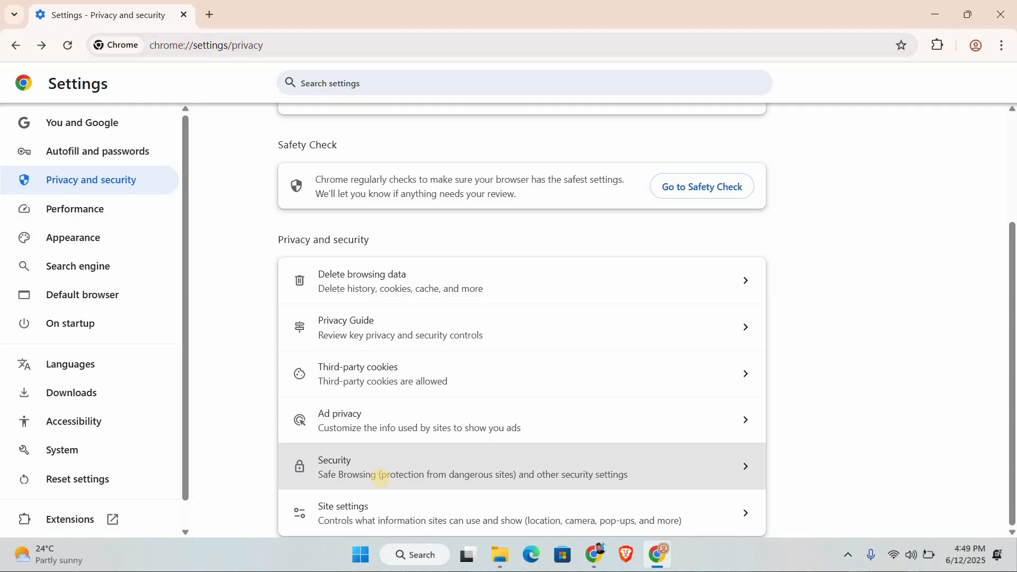
left_click(473, 466)
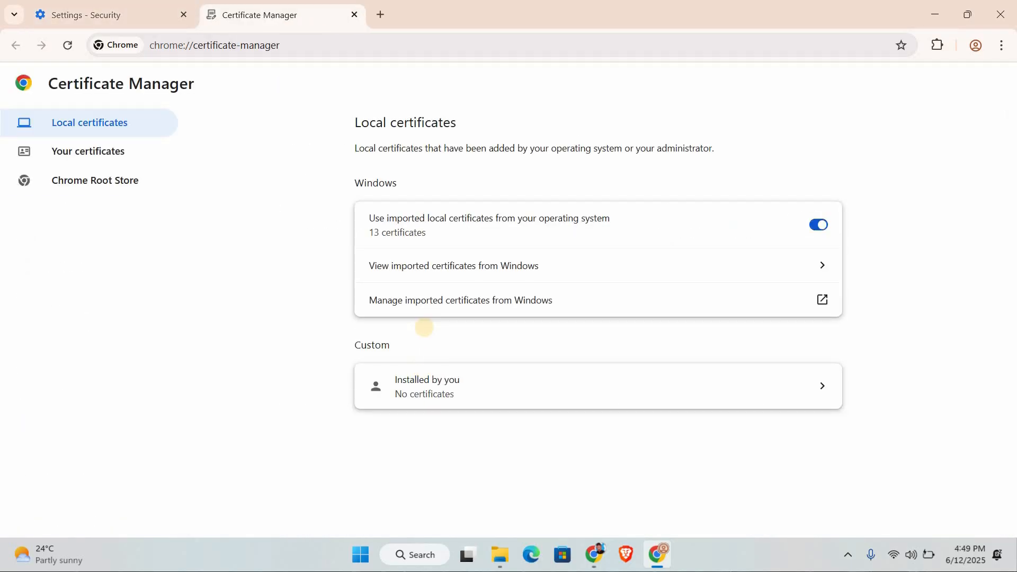
mouse_move(406, 197)
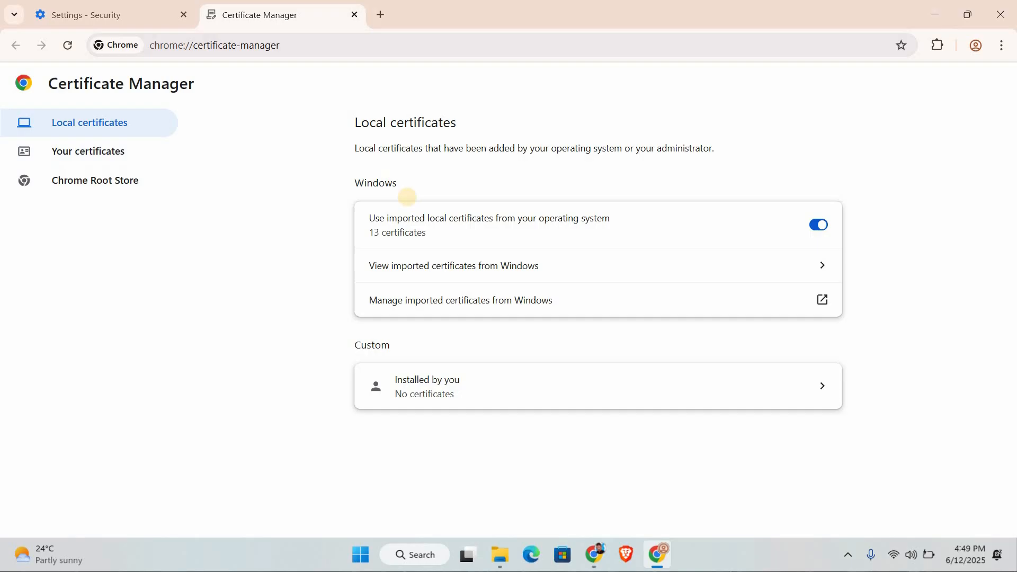
mouse_move(422, 300)
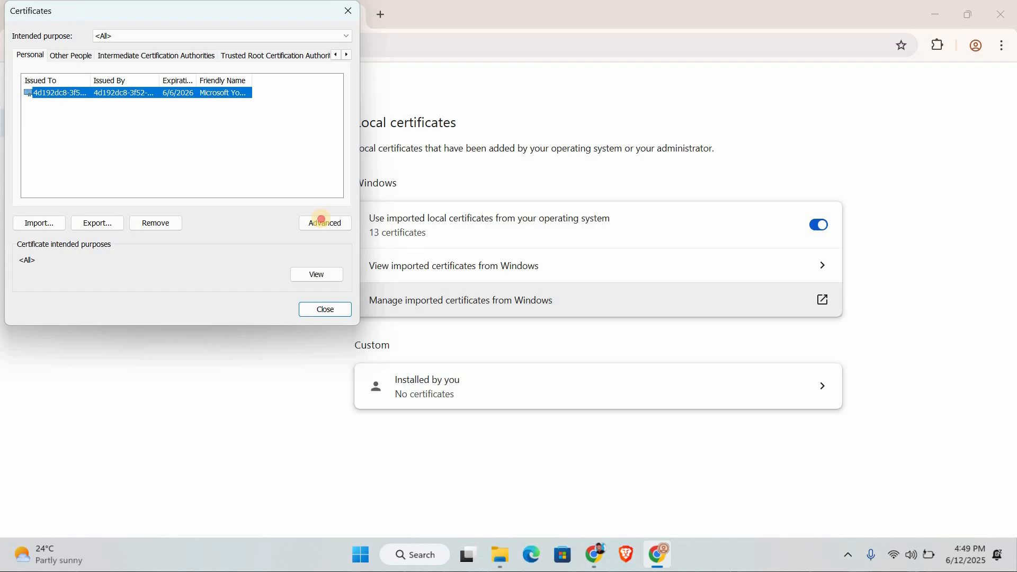
Enable Client Authentication under Advanced certificate purposes, confirm with OK, and close Certificates
left_click(324, 223)
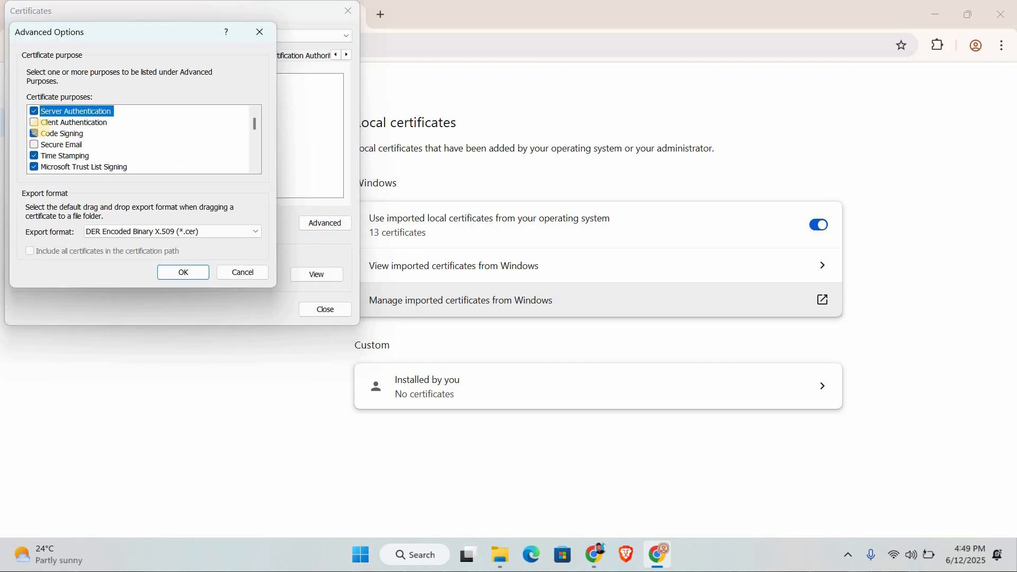
left_click(73, 122)
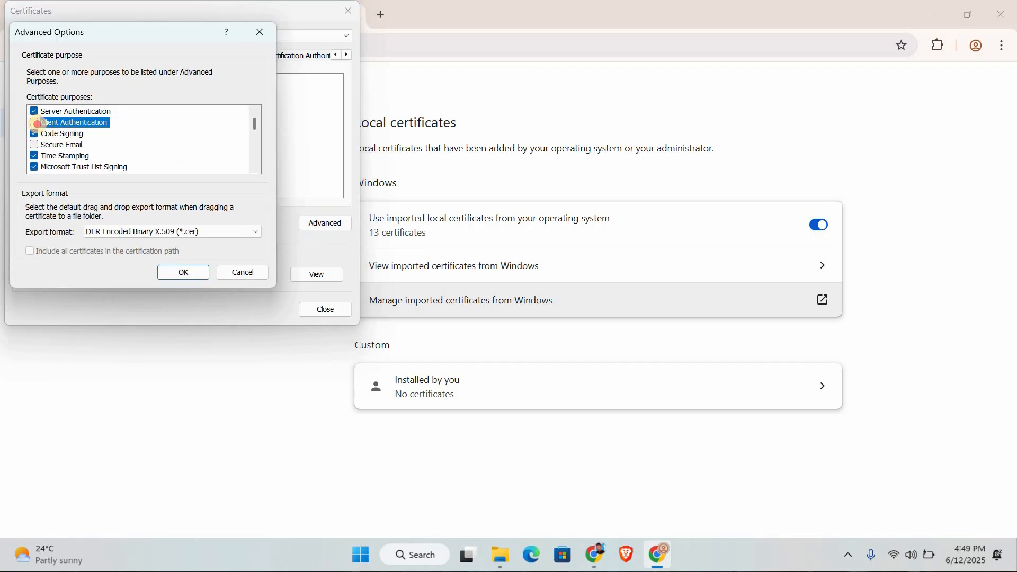
left_click(34, 122)
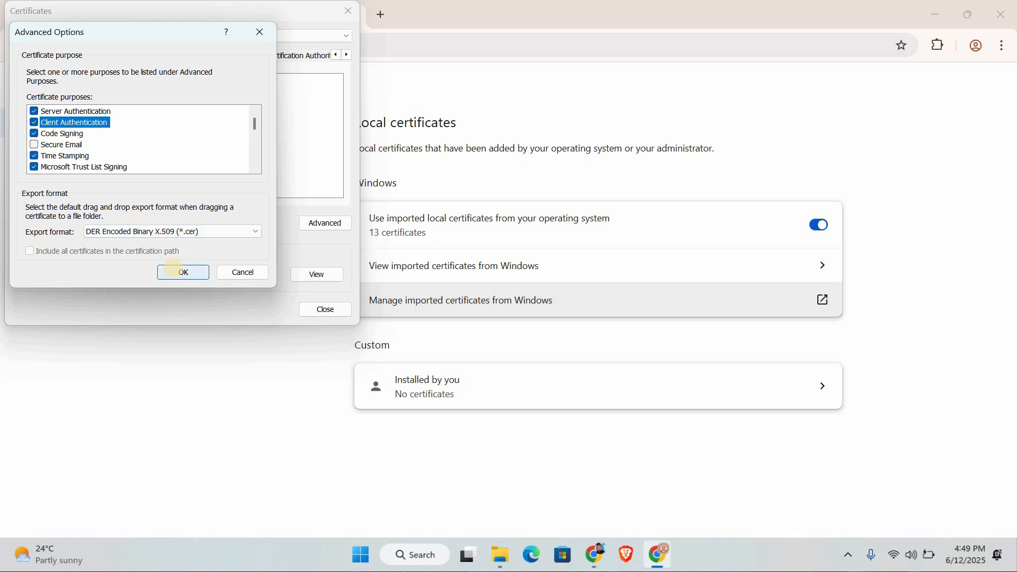
left_click(183, 272)
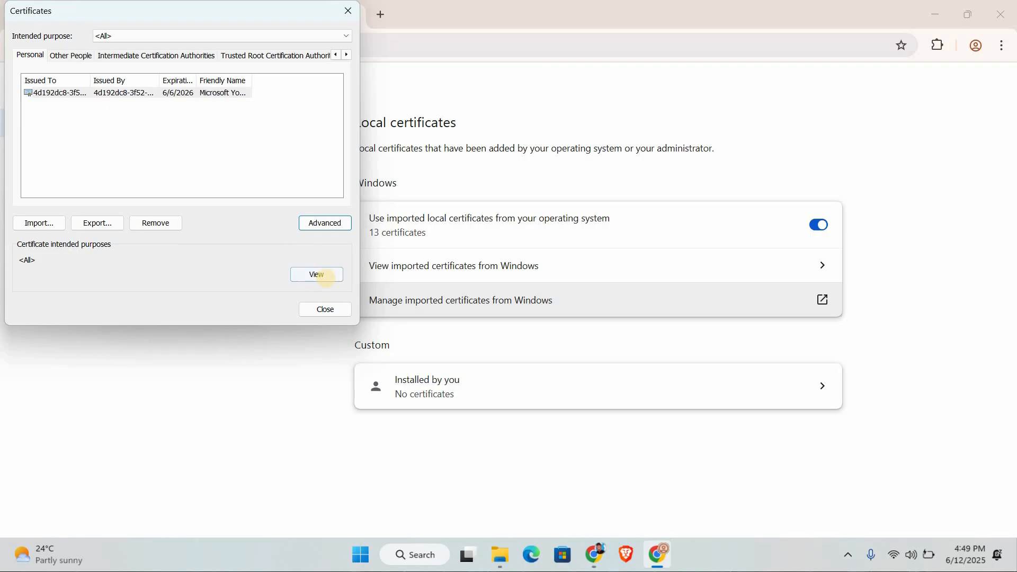
left_click(325, 308)
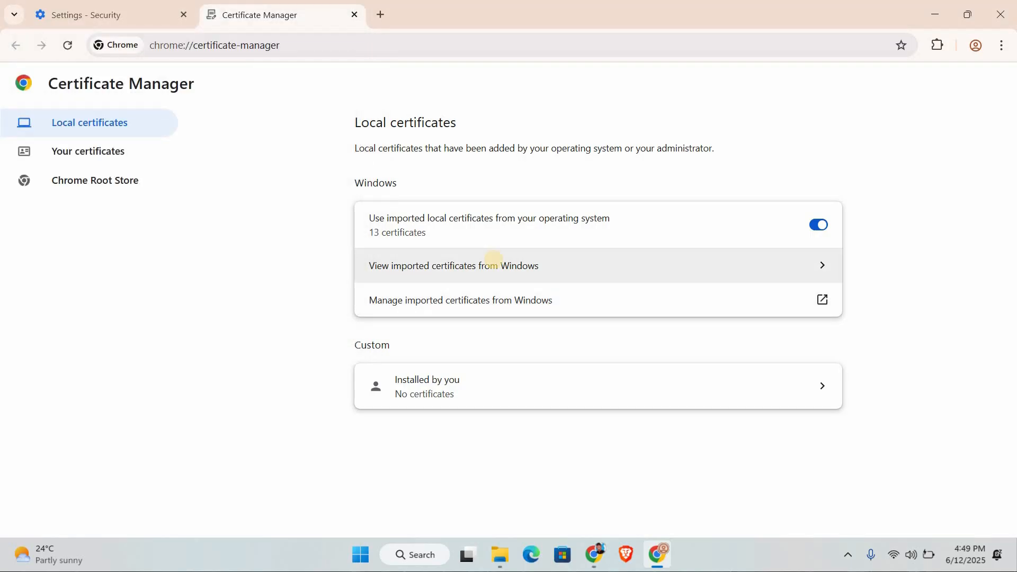